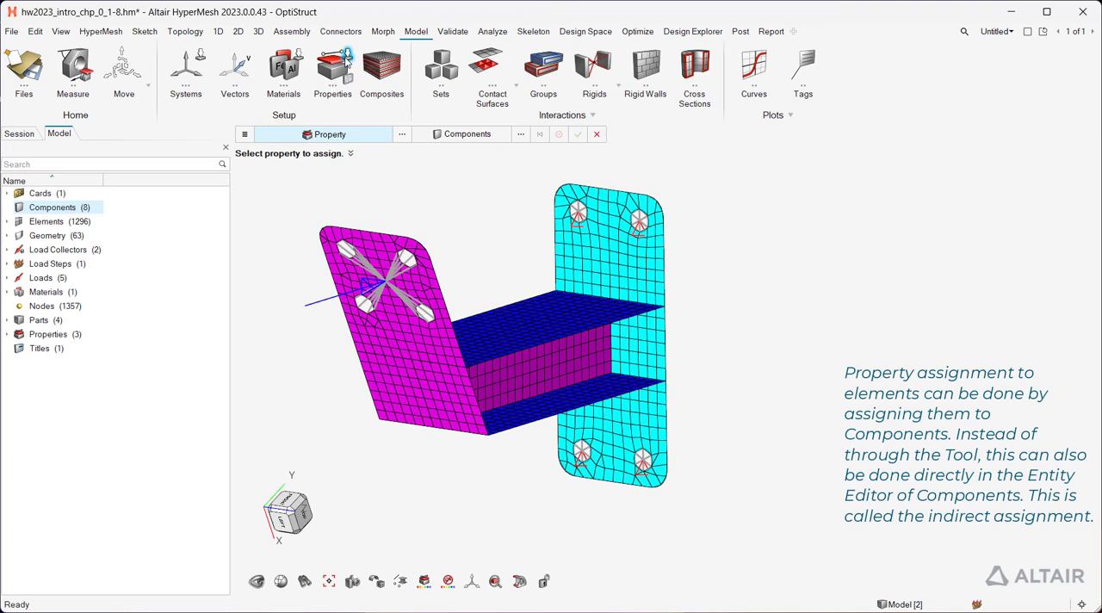
pyautogui.moveTo(469, 135)
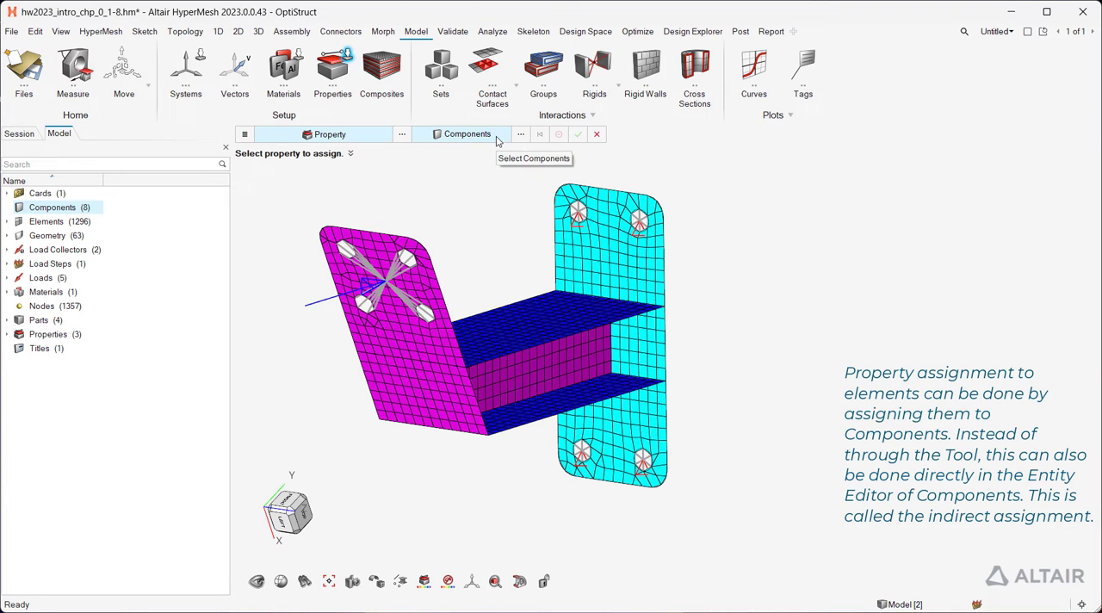
# Confirm the property choice for the shell_steel_6mm component from the components list.
pyautogui.rightClick(52, 206)
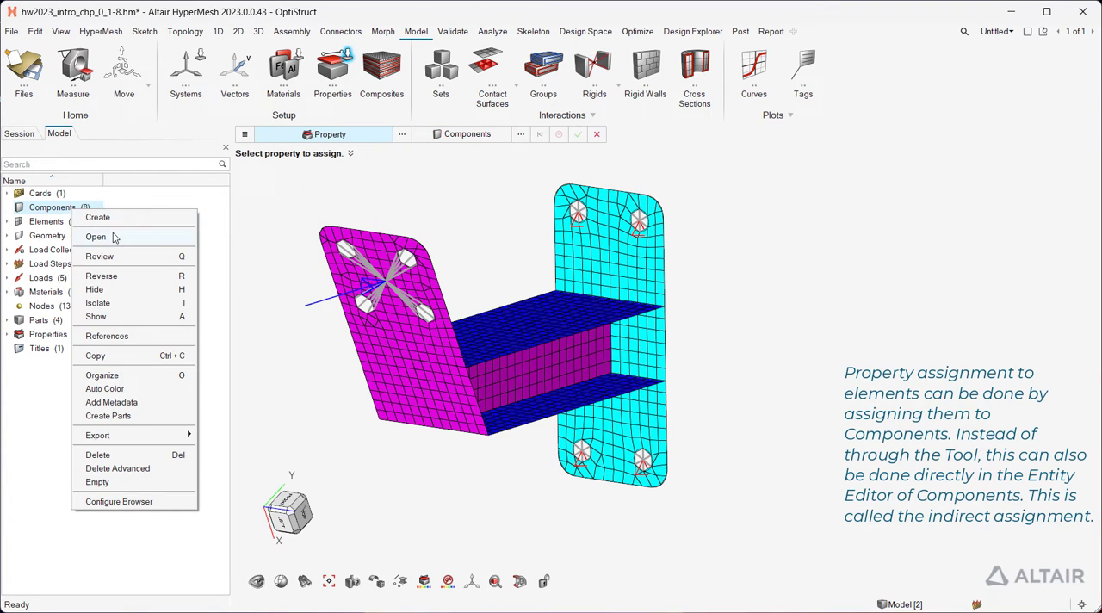
pyautogui.click(96, 237)
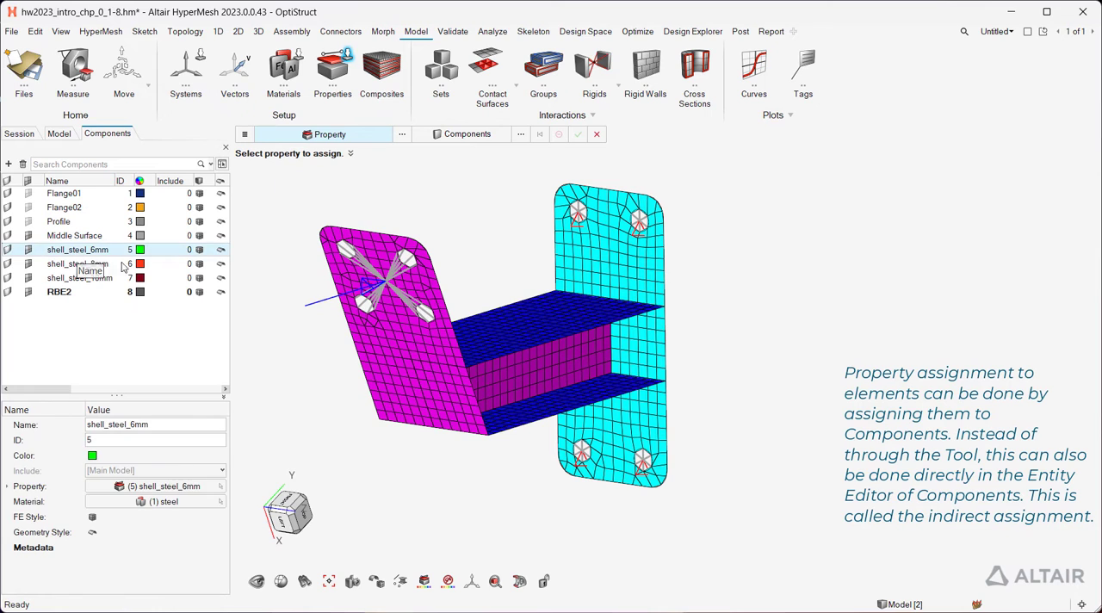
pyautogui.click(155, 486)
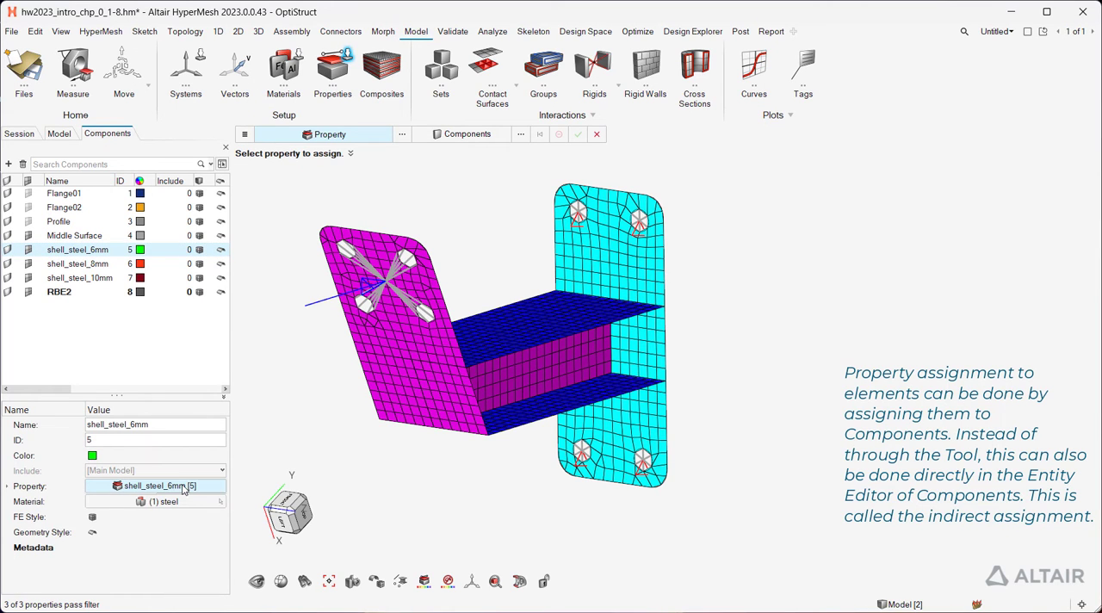
pyautogui.click(155, 486)
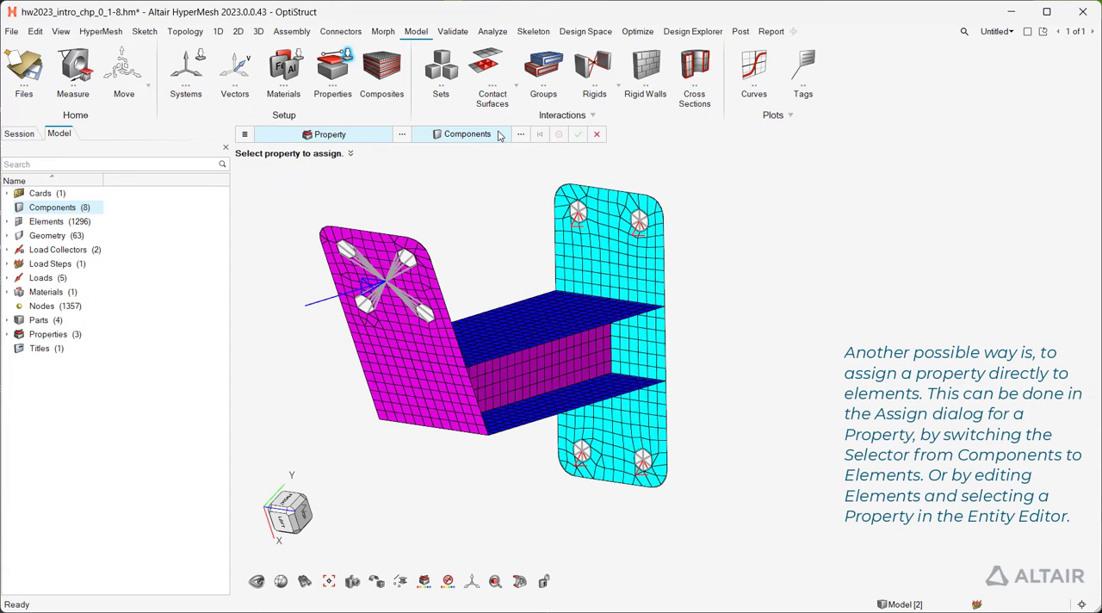
# Switch the property assignment target from Components to Elements and set the idle selector to Elements.
pyautogui.click(468, 134)
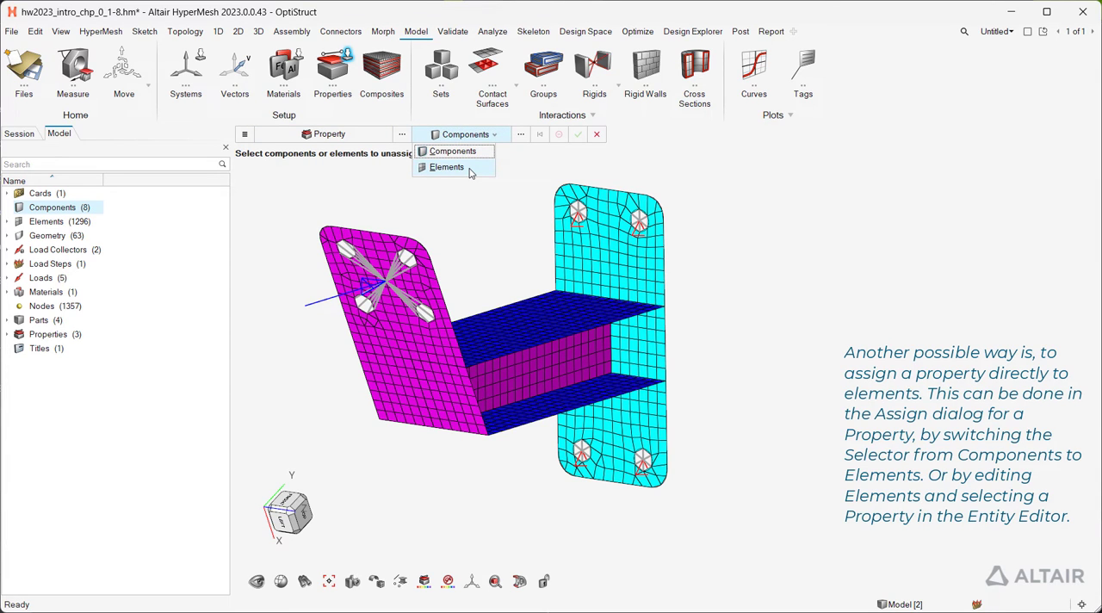
pyautogui.click(290, 134)
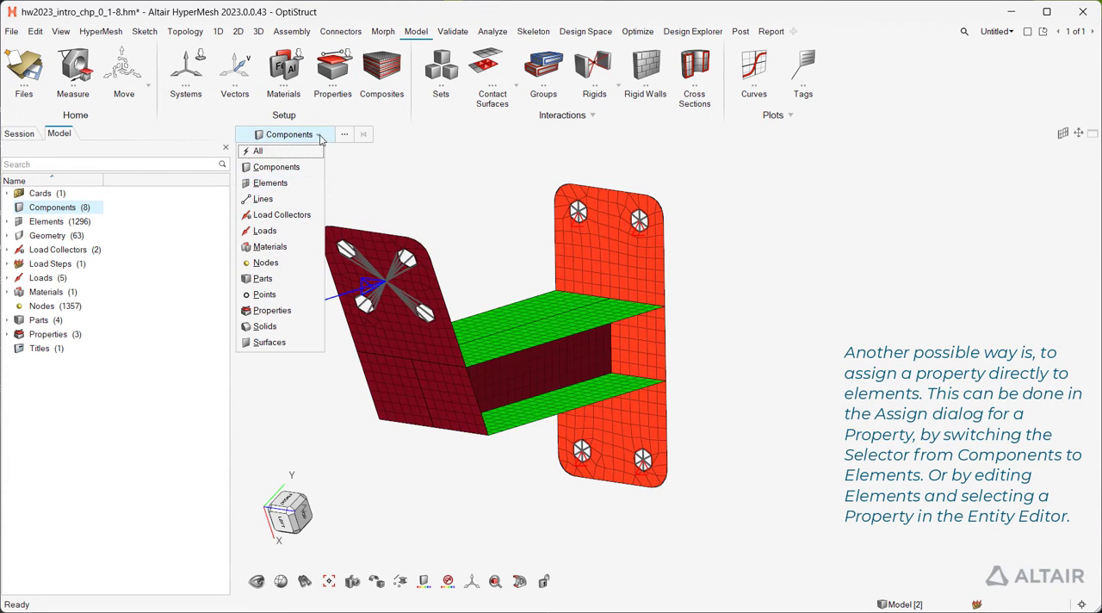
pyautogui.click(271, 183)
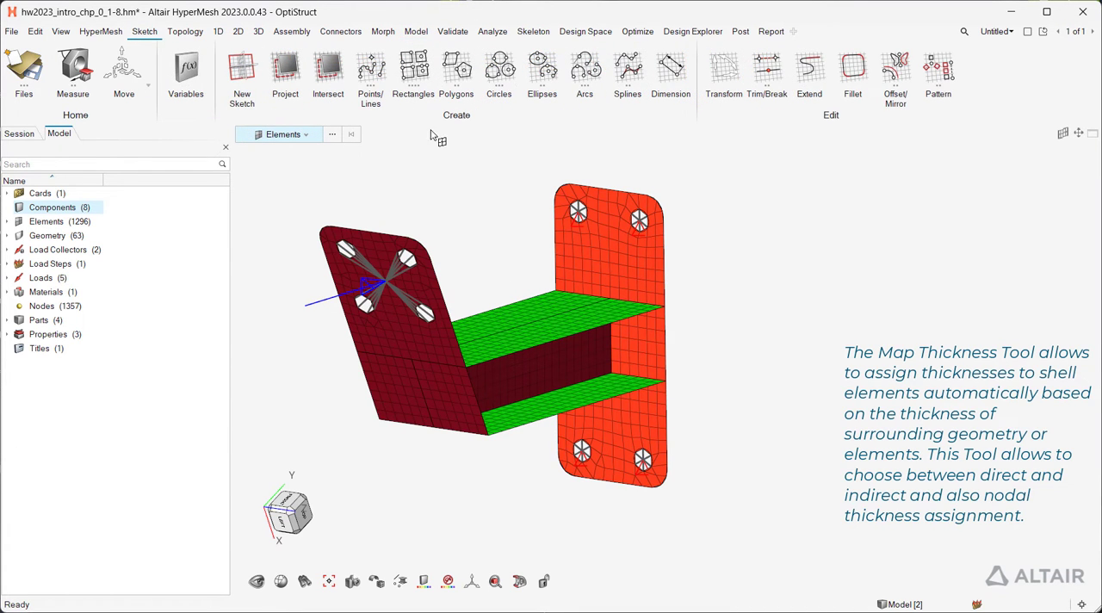
pyautogui.click(237, 31)
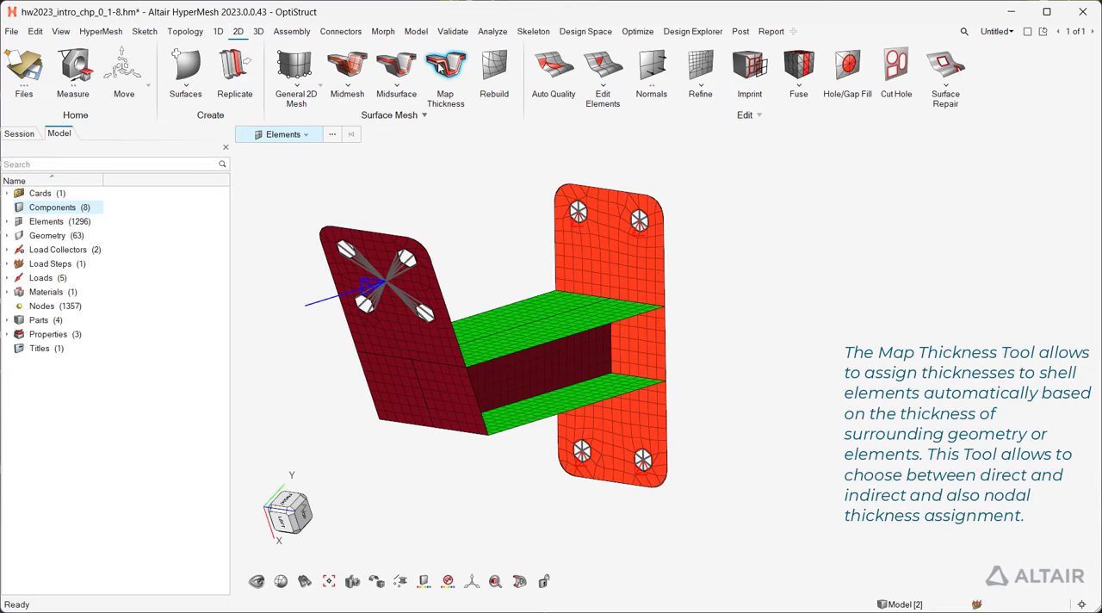
pyautogui.click(445, 72)
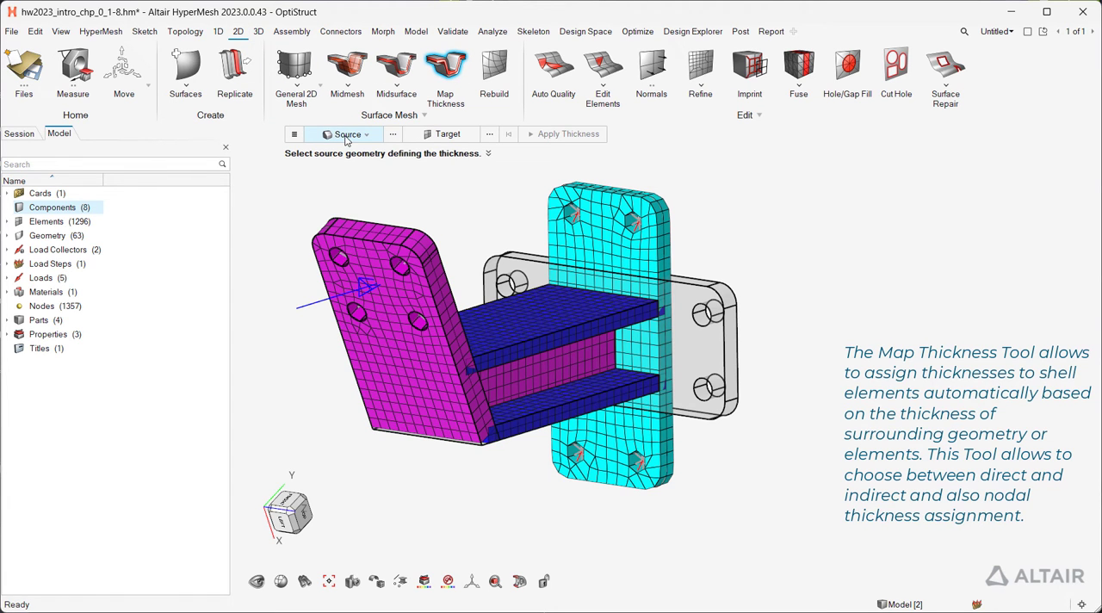
pyautogui.click(293, 134)
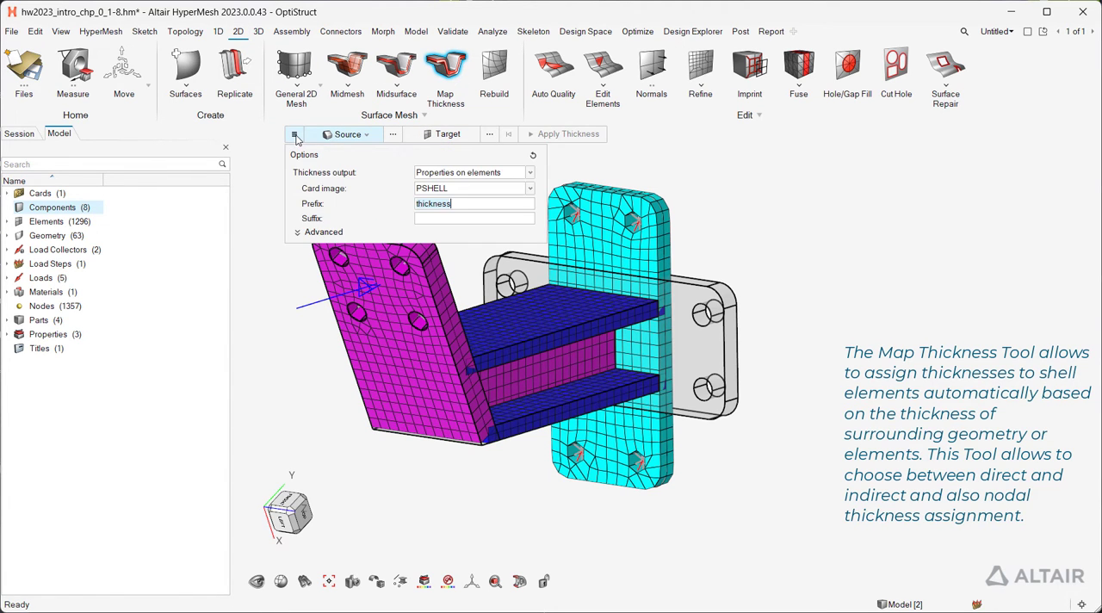
pyautogui.click(296, 231)
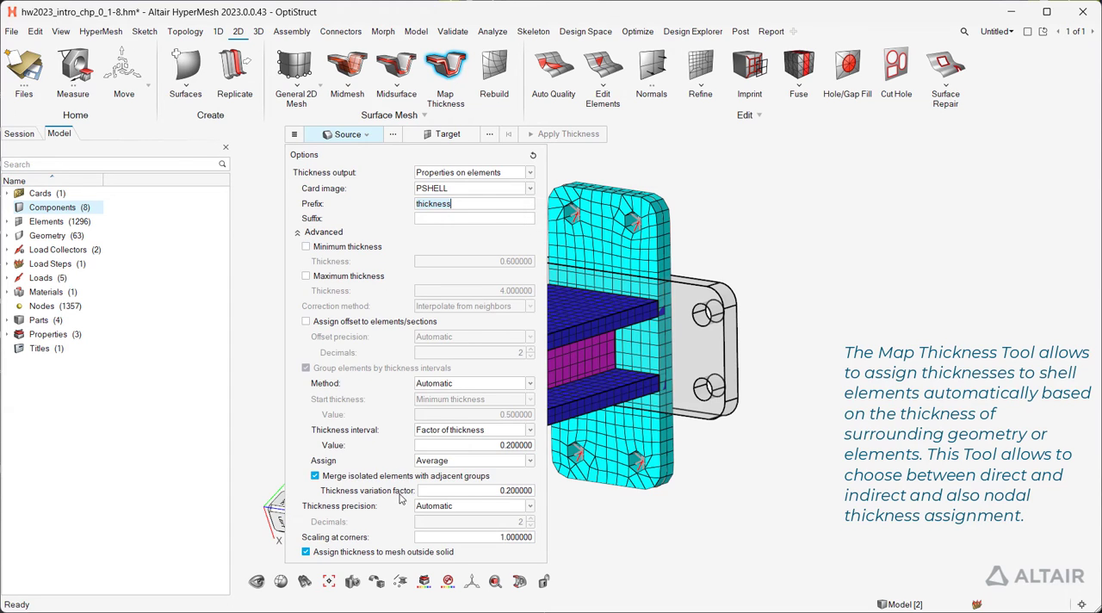
pyautogui.click(473, 172)
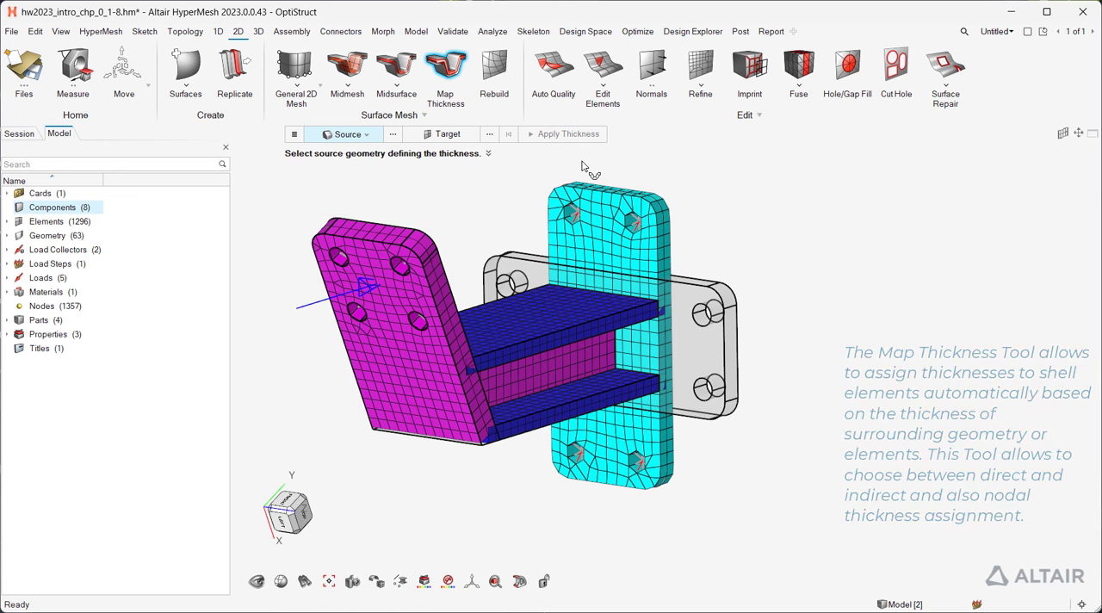
pyautogui.click(145, 30)
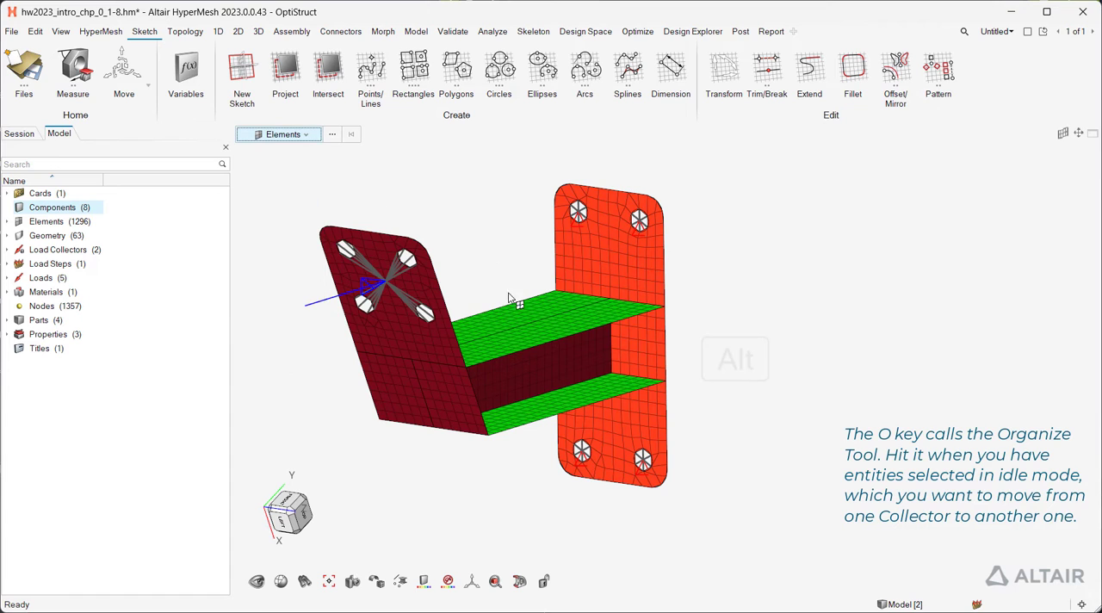
# Pick the 324 upper-plate elements and launch Organize... from their context menu.
pyautogui.click(551, 310)
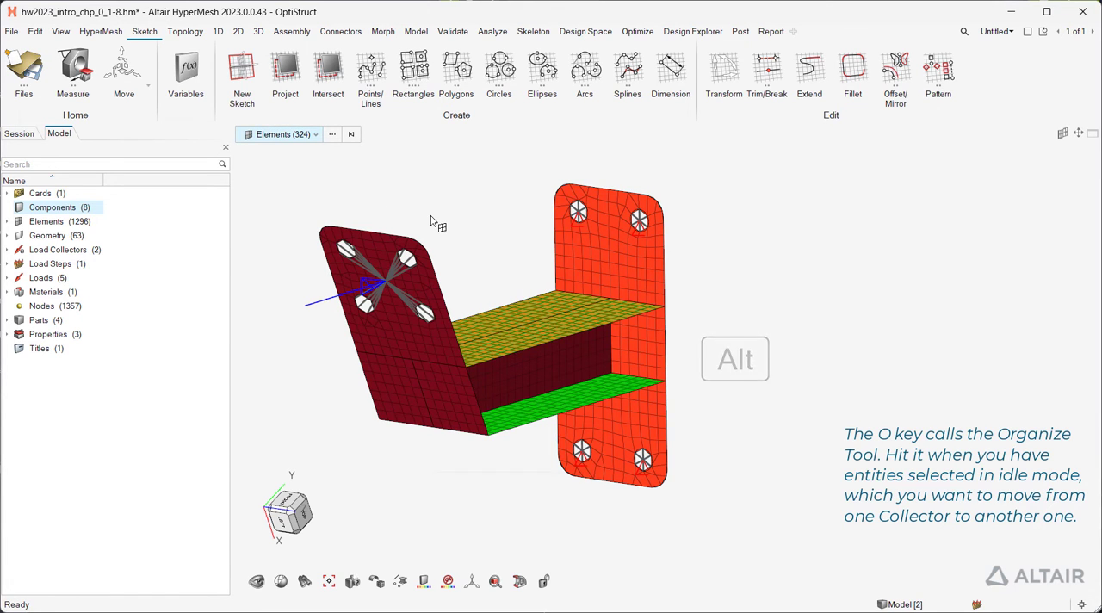
pyautogui.rightClick(431, 222)
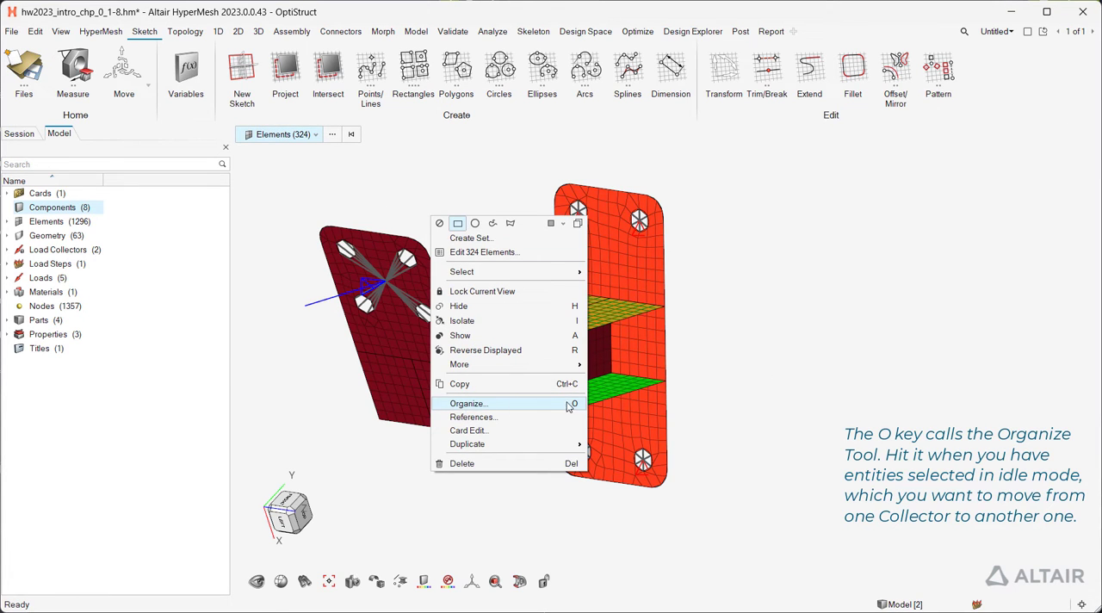
pyautogui.click(469, 403)
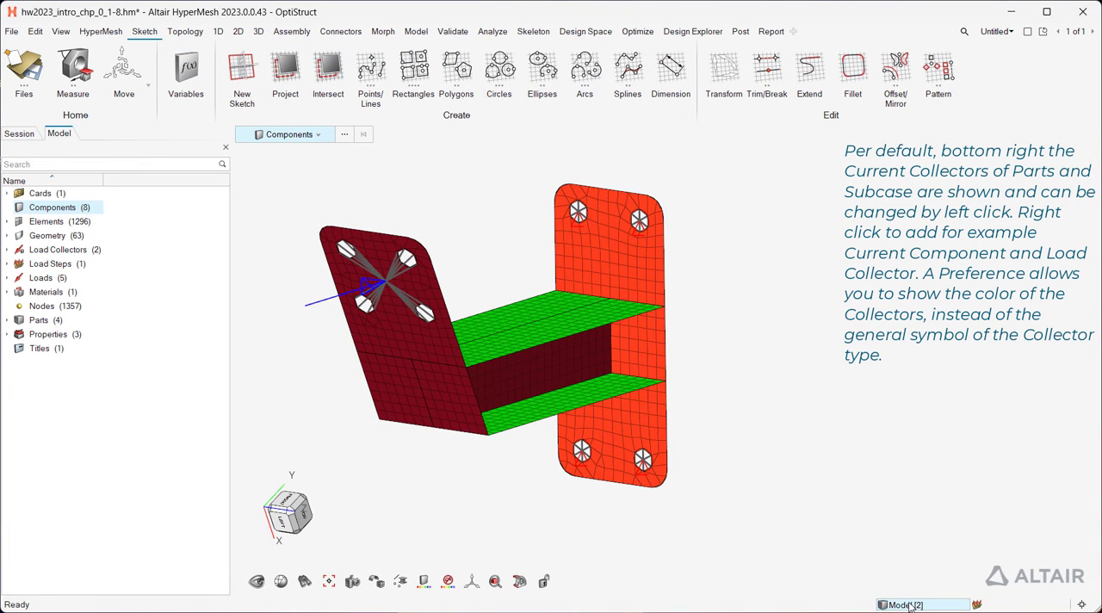
# Dismiss the Current Part dialog and enable the Current Load Collector (Force) in the status bar.
pyautogui.click(921, 604)
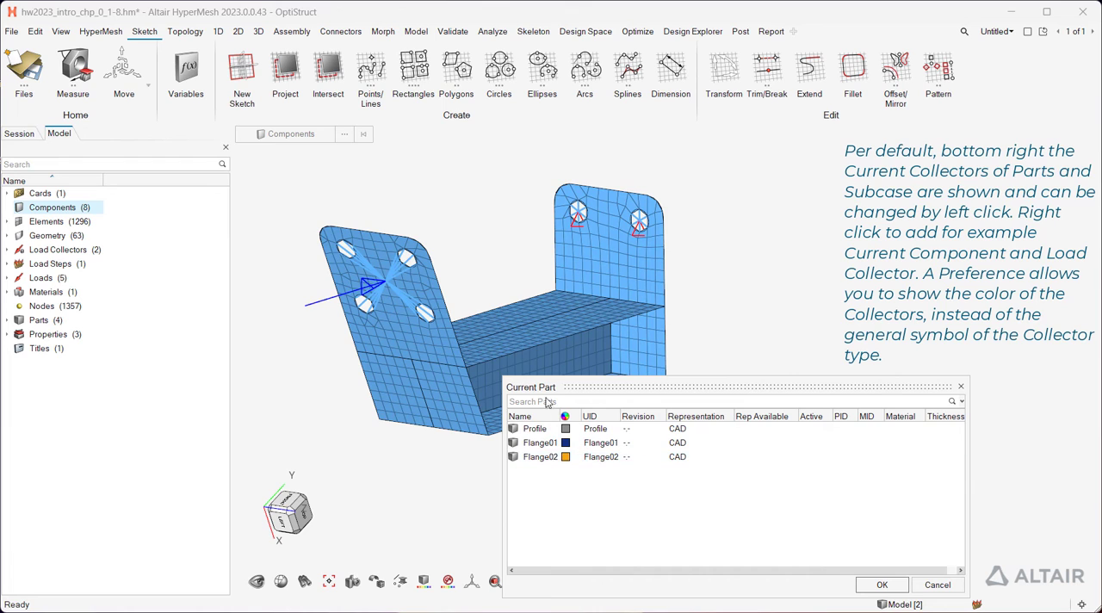
pyautogui.click(882, 585)
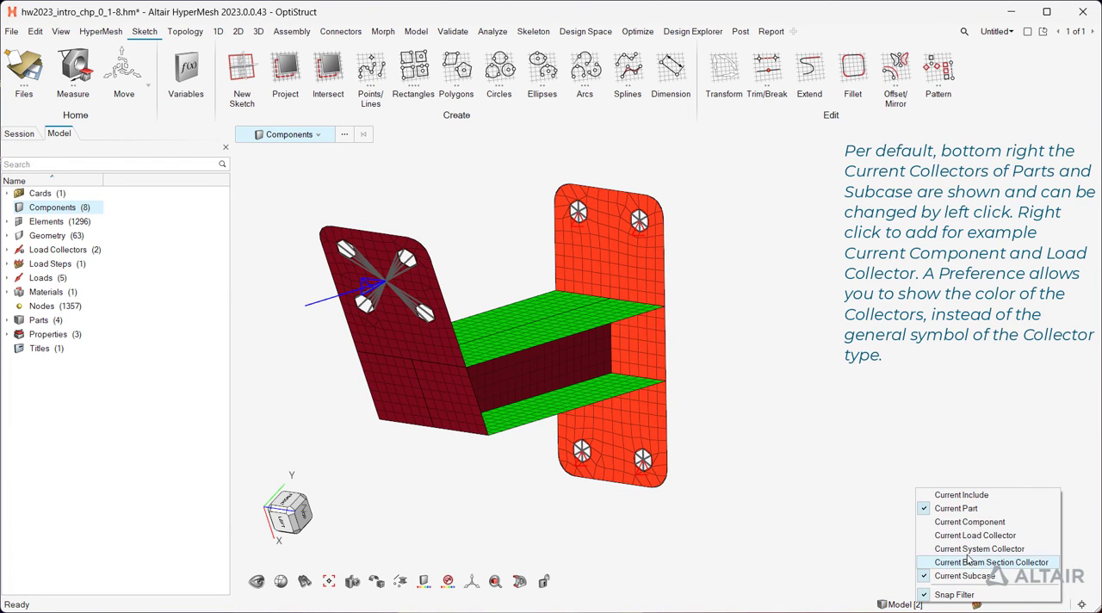
pyautogui.click(991, 562)
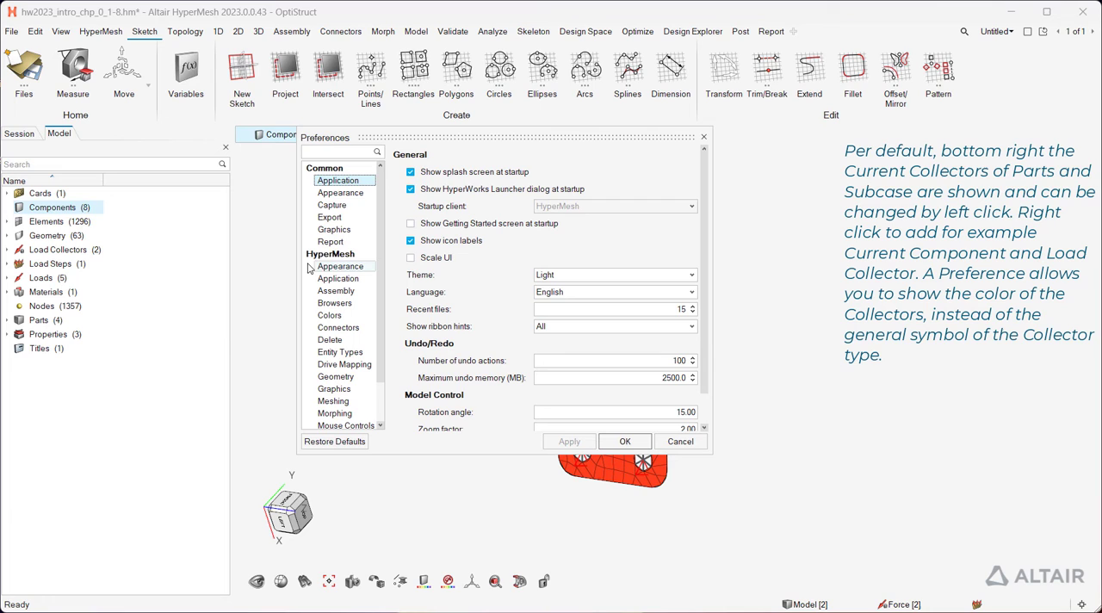
# Show the Current Collectors Display setting with its Icon and Color choices in HyperMesh Application preferences.
pyautogui.click(341, 265)
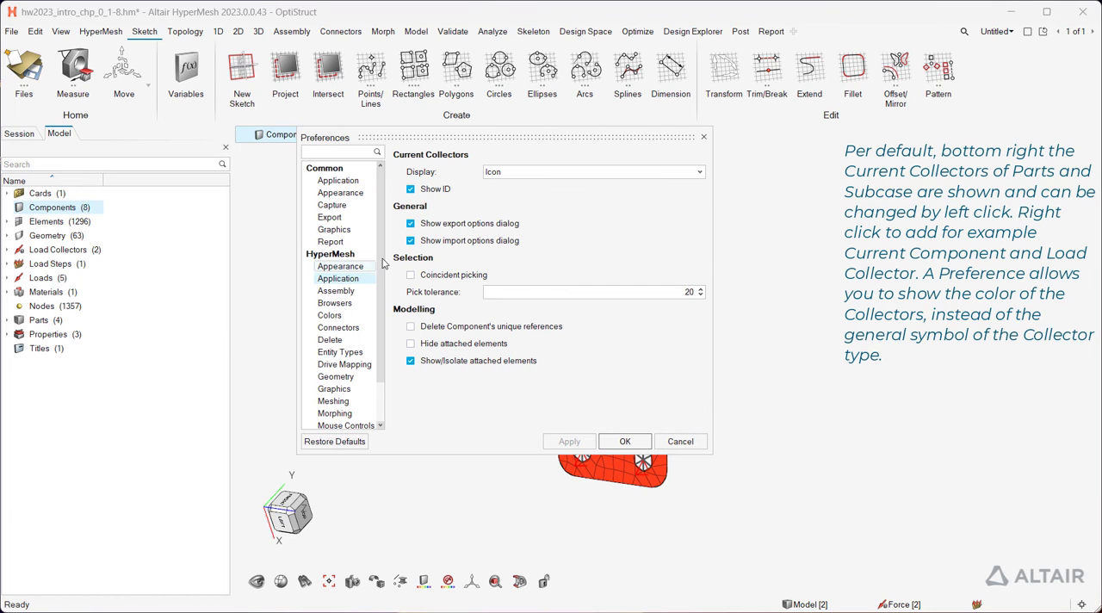
pyautogui.click(699, 172)
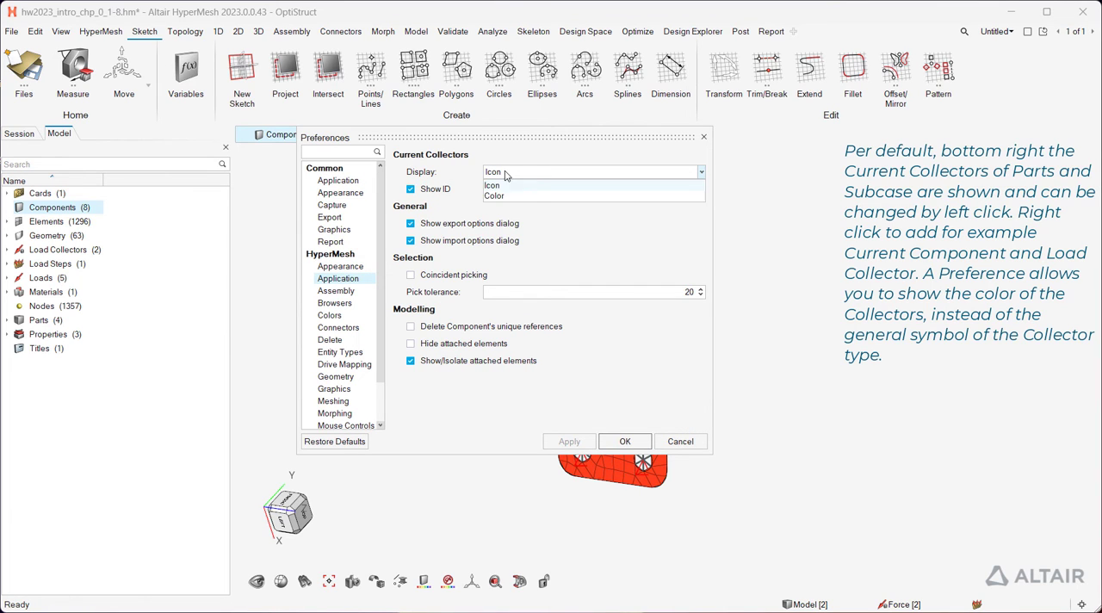